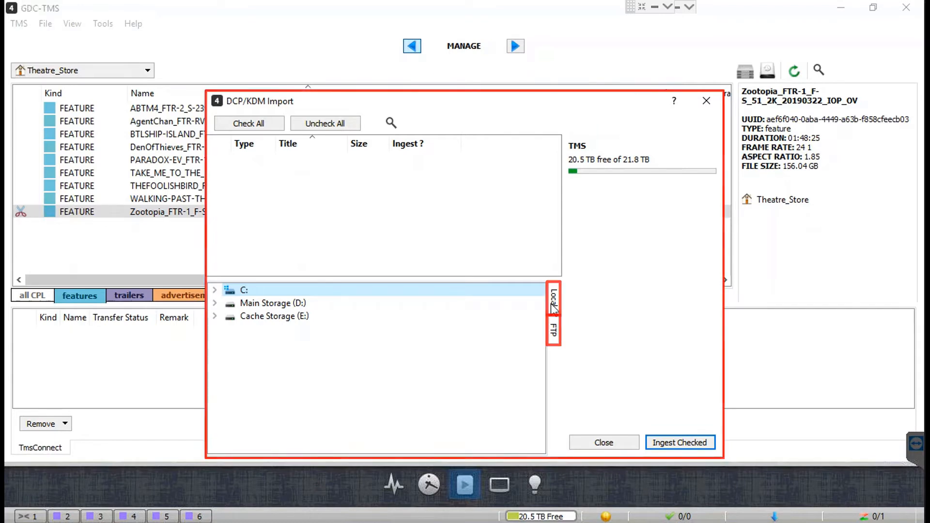
Expand the Main Storage (D:) drive and its Content folder in the Local browser
{"action": "left_click", "coordinate": [214, 303]}
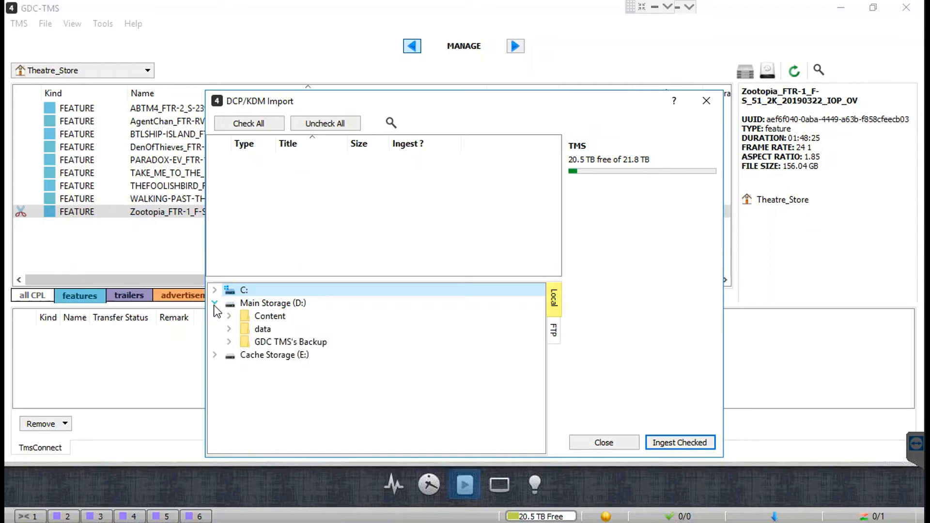
{"action": "left_click", "coordinate": [270, 315]}
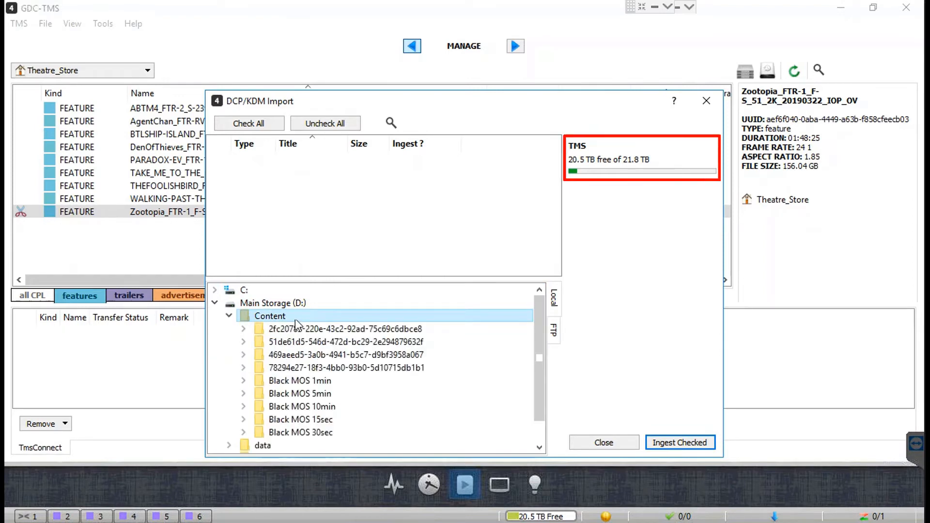
Dig into the Main Storage content folders to find the PLANET-51 trailer DCP
{"action": "left_click", "coordinate": [214, 303]}
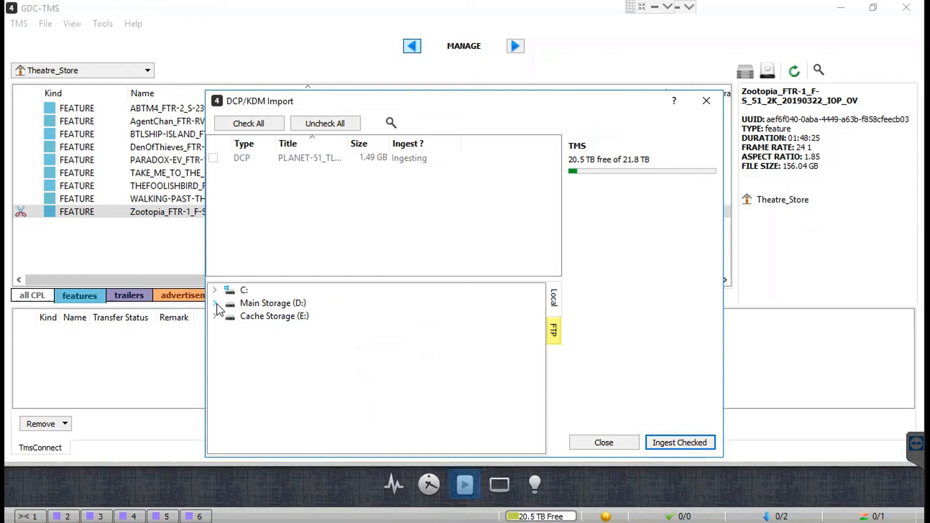
{"action": "left_click", "coordinate": [553, 331]}
{"action": "type", "text": "planet"}
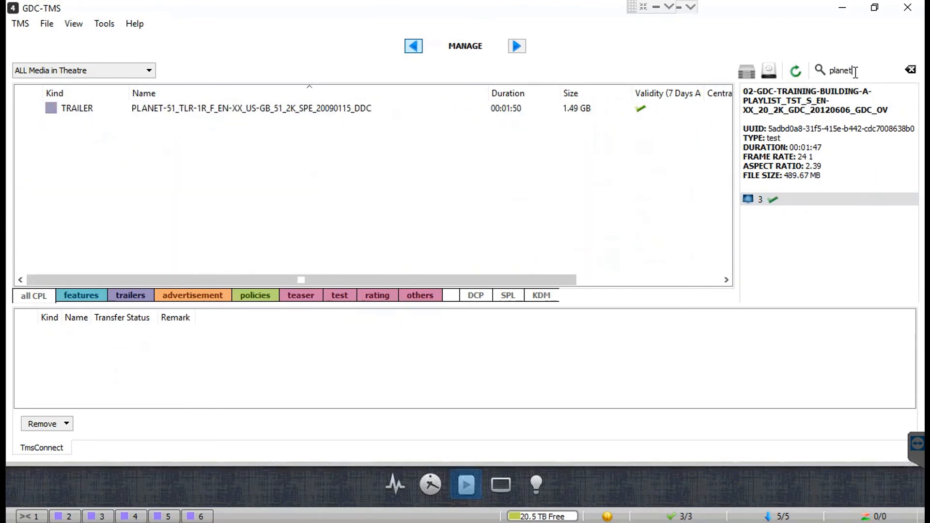
Clear the planet search filter and switch the list back to Theatre_Store
{"action": "left_click", "coordinate": [249, 108]}
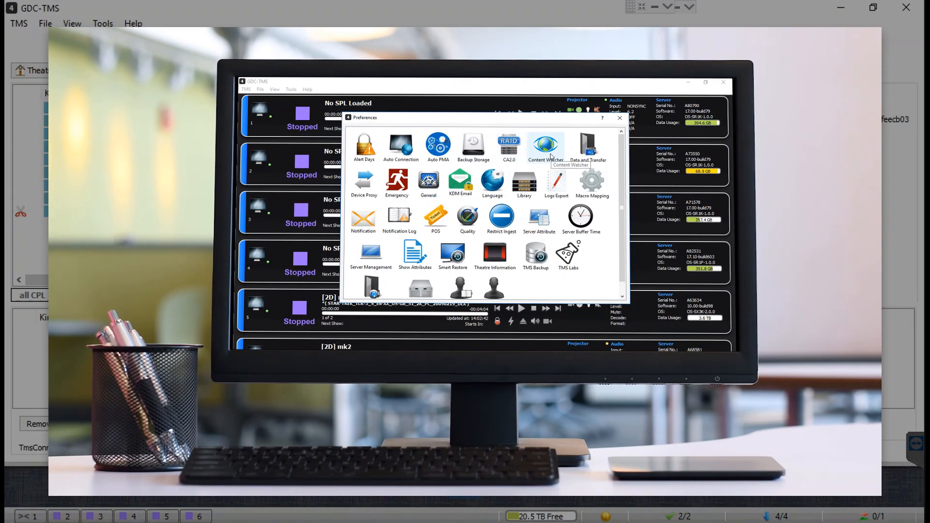
{"action": "left_click", "coordinate": [543, 142]}
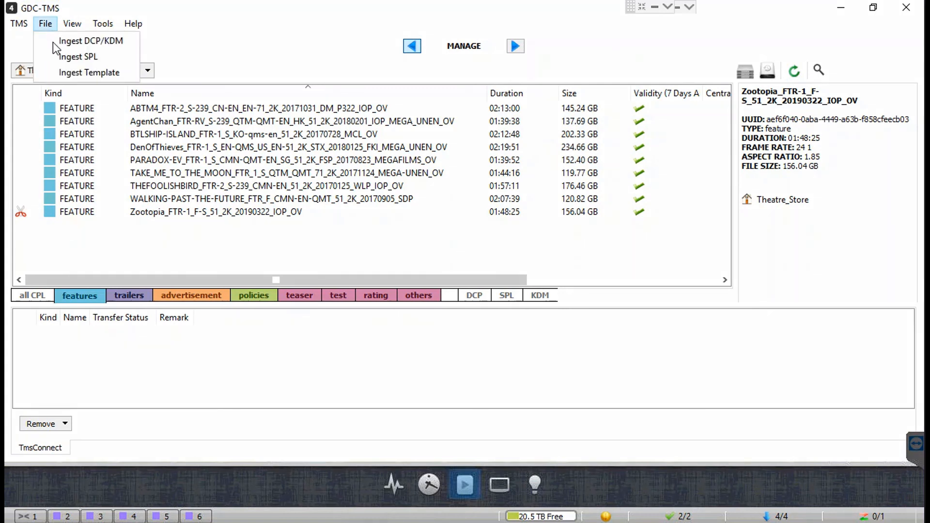
Reopen the DCP/KDM Import dialog from the File menu
{"action": "left_click", "coordinate": [90, 40]}
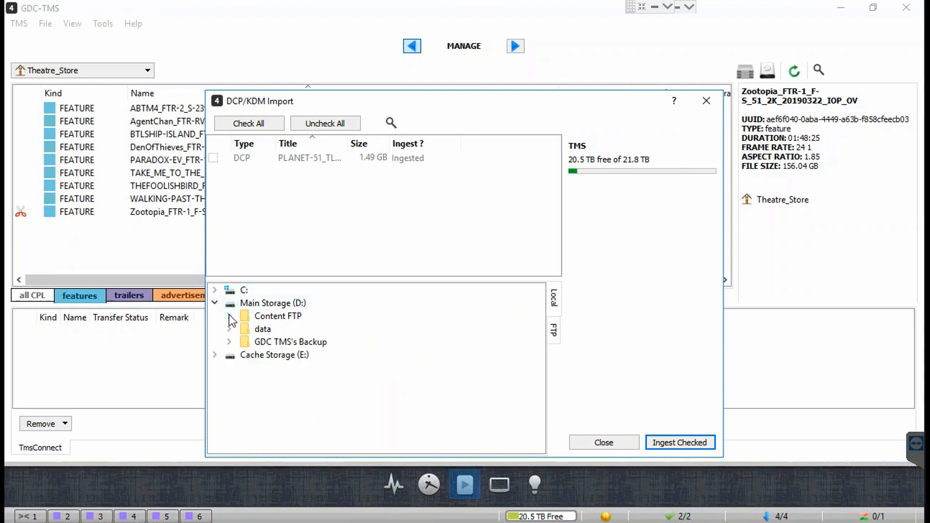